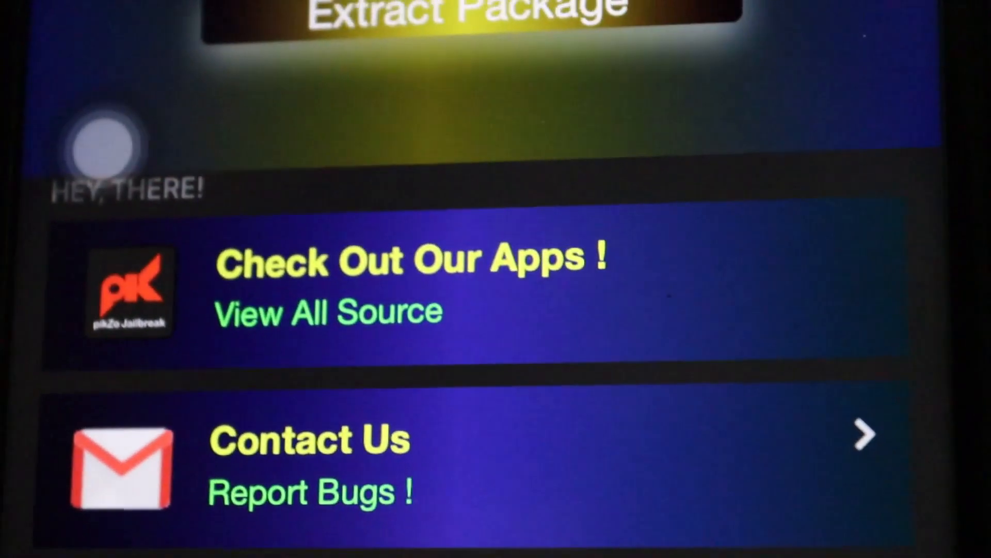
# Leave PikZo and start a Google search in the browser with "io" entered.
pyautogui.scroll(3)
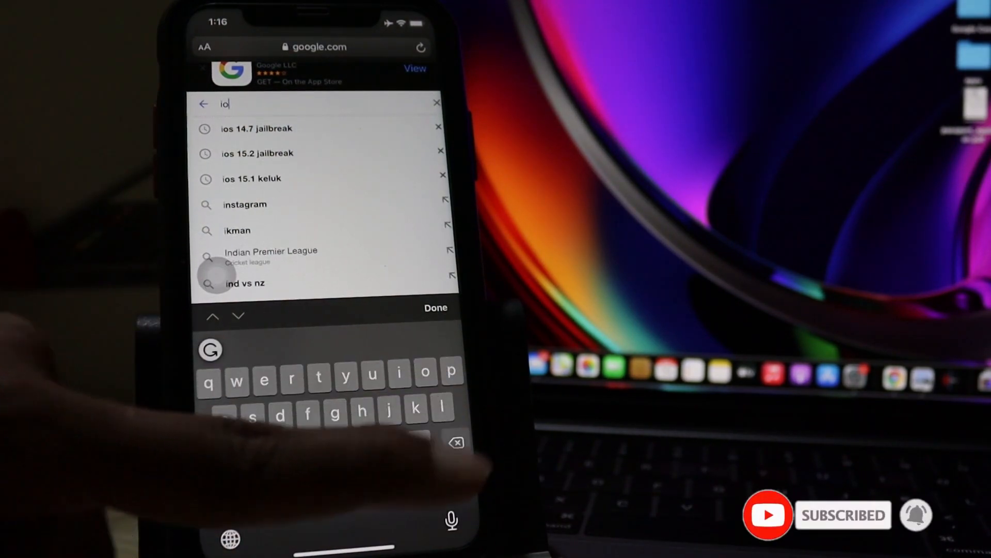
# Search Google for "ios 14.7 jailbreak zeejb" using the ios 14.7 jailbreak suggestion.
pyautogui.write('d')
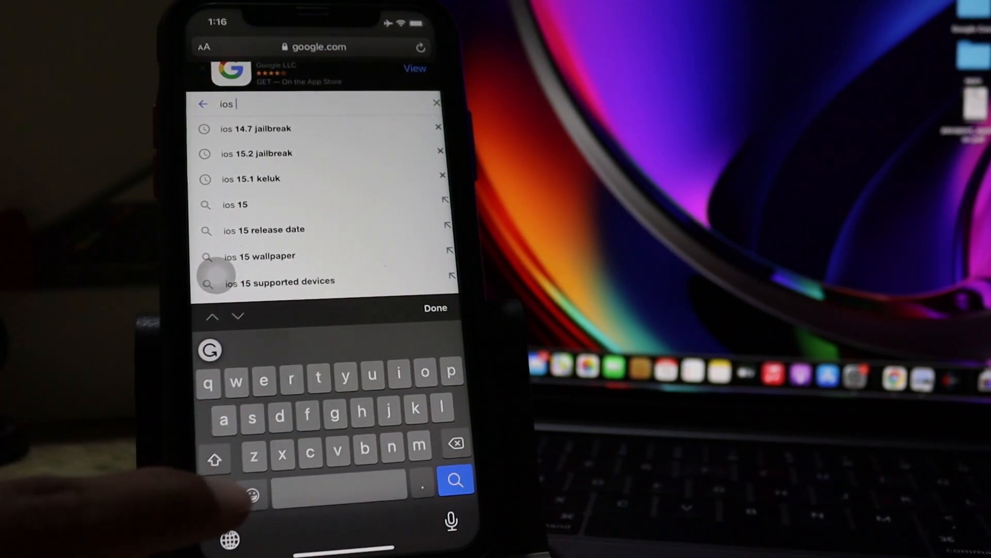
pyautogui.write('14')
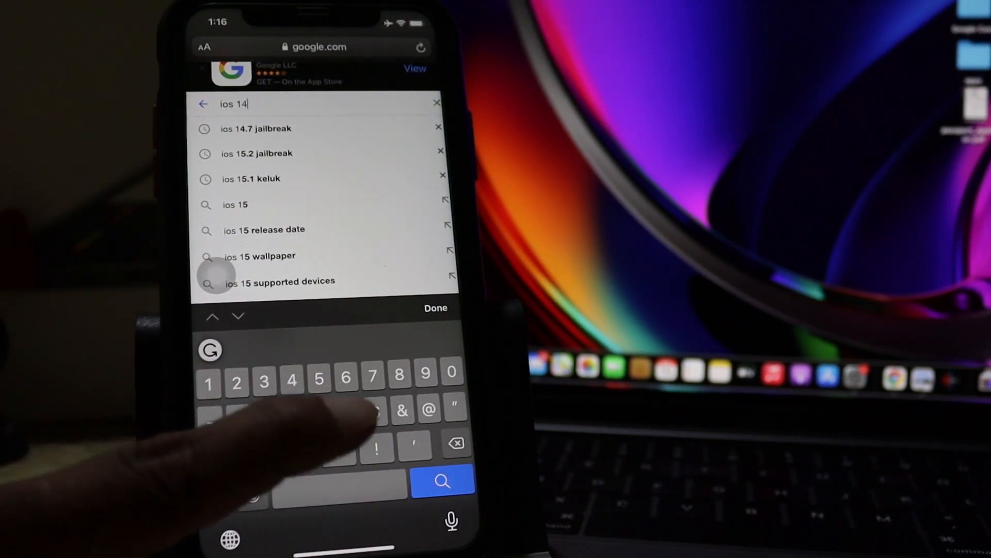
pyautogui.write('.7')
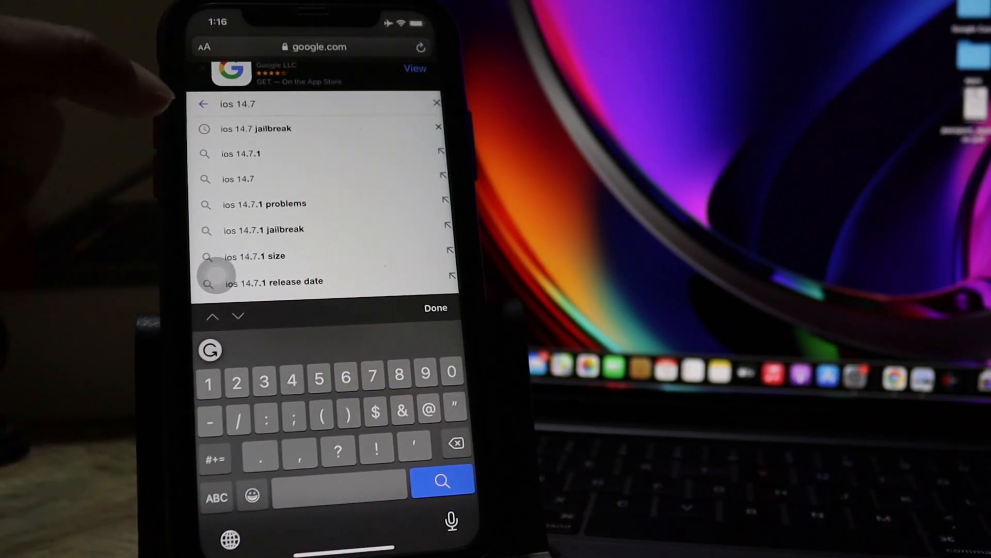
pyautogui.click(442, 481)
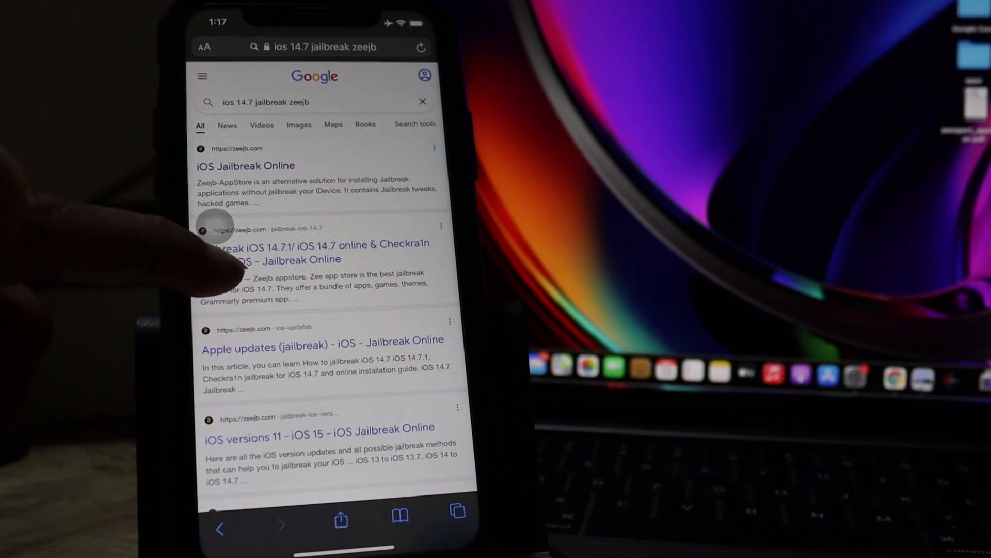
# View the zeejb iOS 14.7 jailbreak article and reach PikZo's "How it works" steps.
pyautogui.click(314, 251)
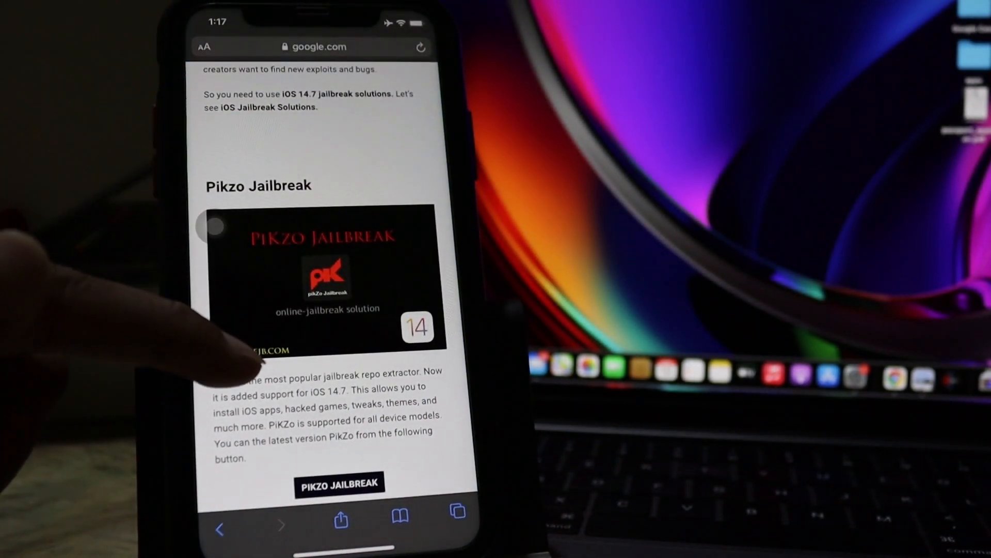
pyautogui.scroll(3)
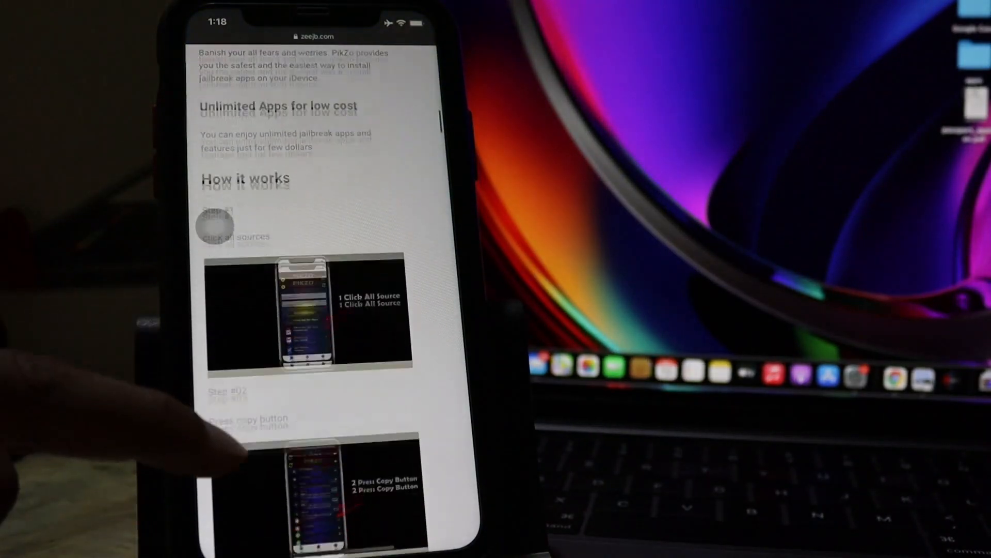
# Follow the install steps so the PikZo Install profile shows under Profiles & Device Management.
pyautogui.scroll(3)
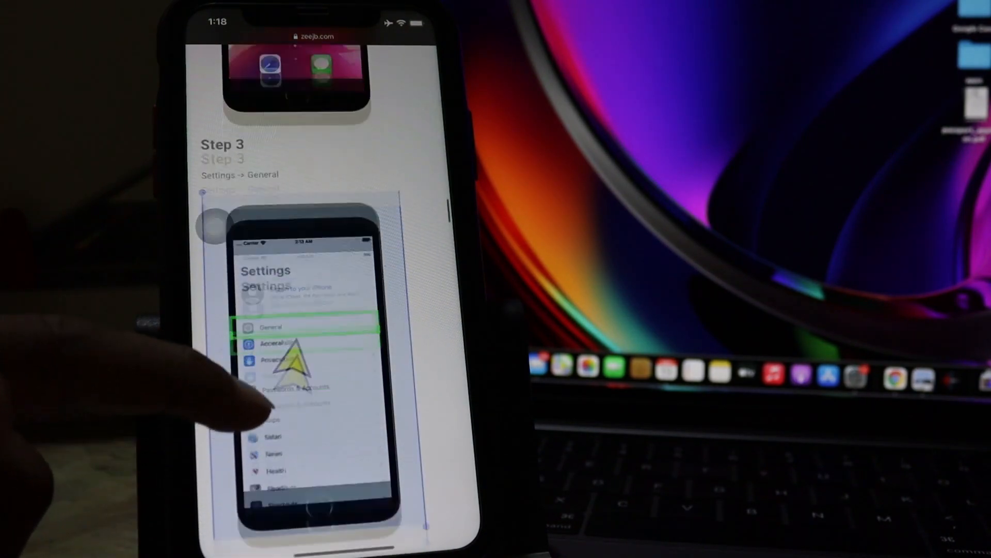
pyautogui.scroll(-3)
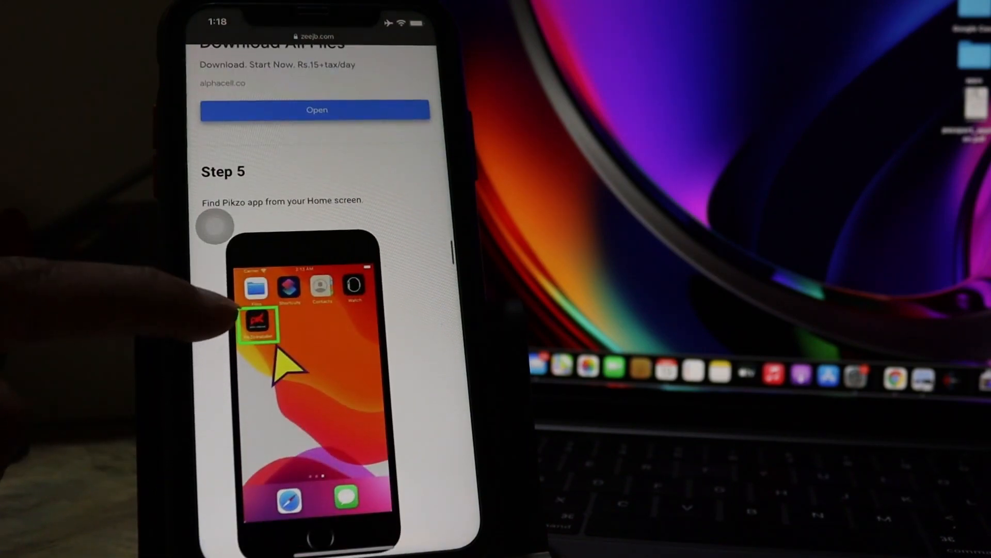
pyautogui.scroll(3)
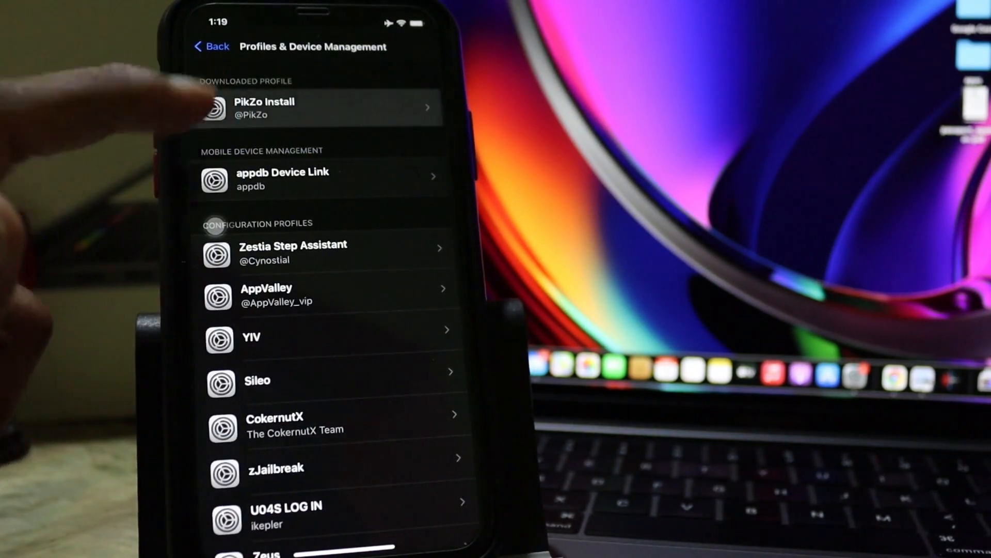
pyautogui.click(316, 107)
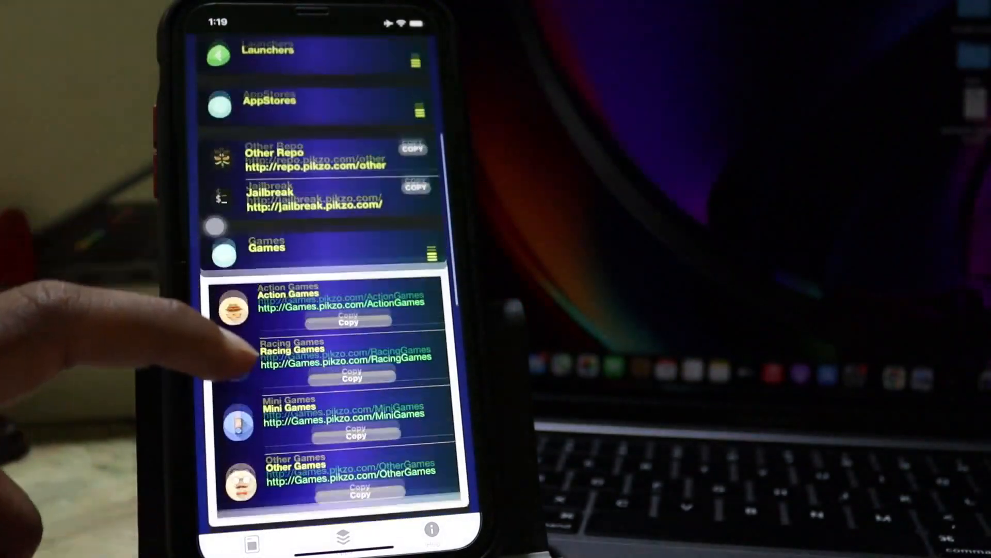
# Browse the iOS Themes, Launchers and AppStores repo links and expand the iOS Tweaks category.
pyautogui.scroll(3)
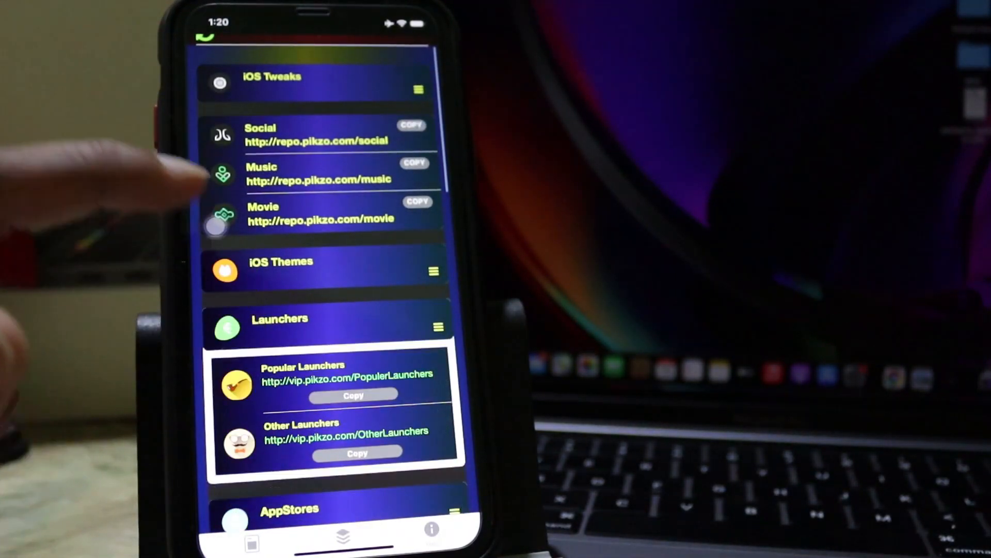
pyautogui.scroll(-3)
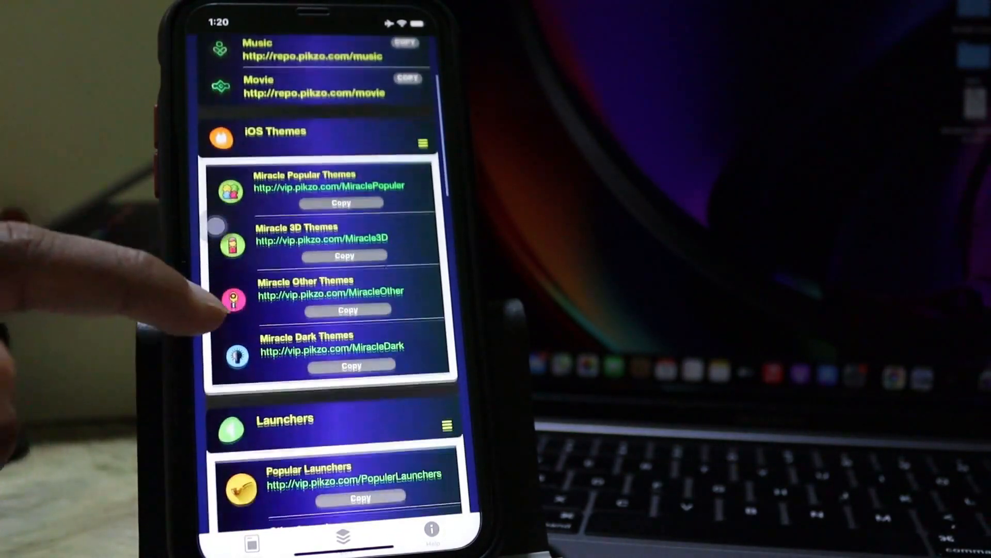
pyautogui.scroll(3)
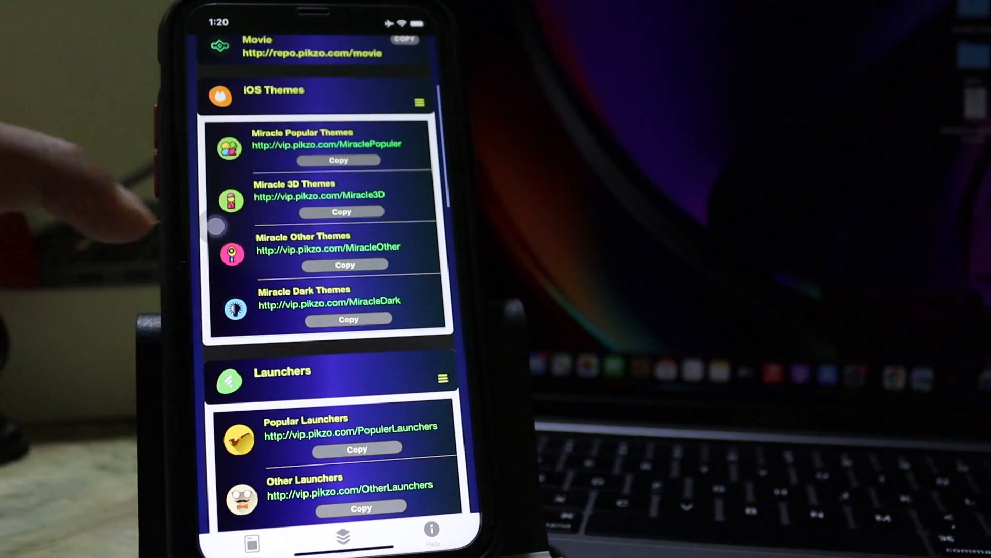
pyautogui.scroll(-3)
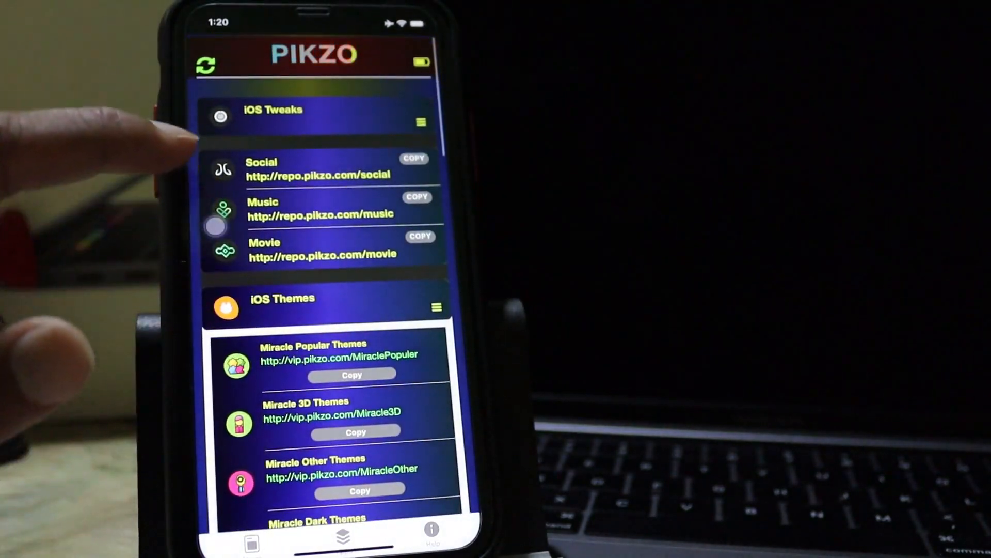
pyautogui.click(421, 122)
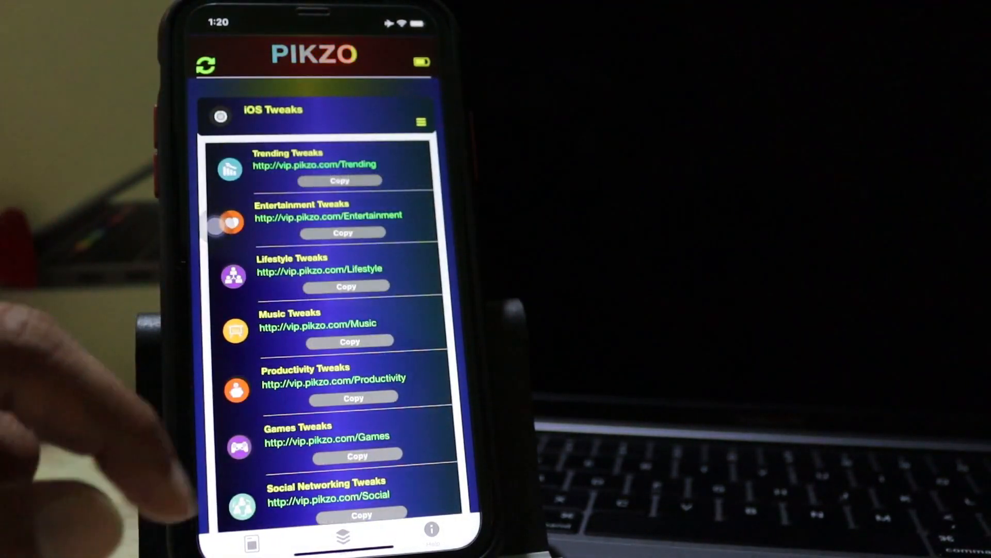
# Review the iOS Tweaks repo links and return to the package extractor home page.
pyautogui.scroll(3)
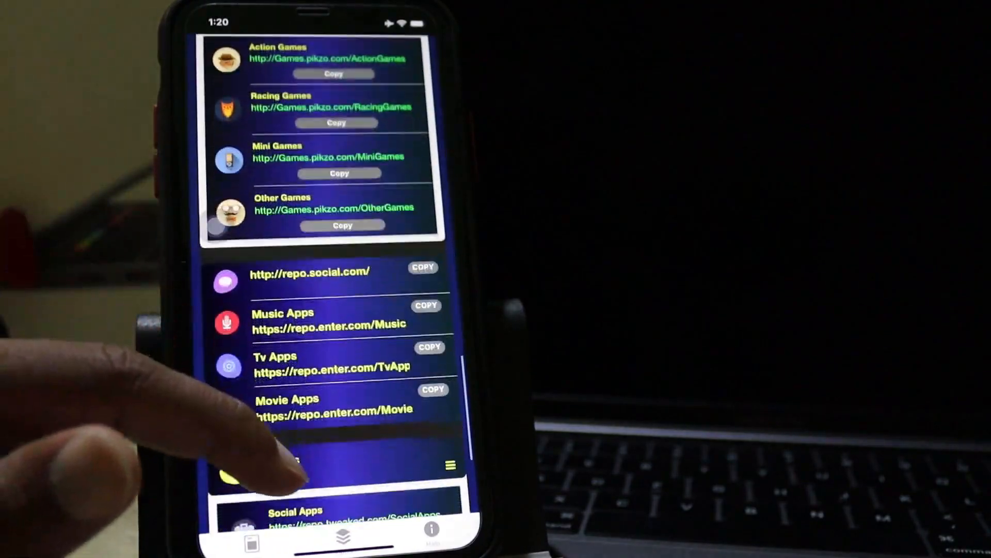
pyautogui.scroll(3)
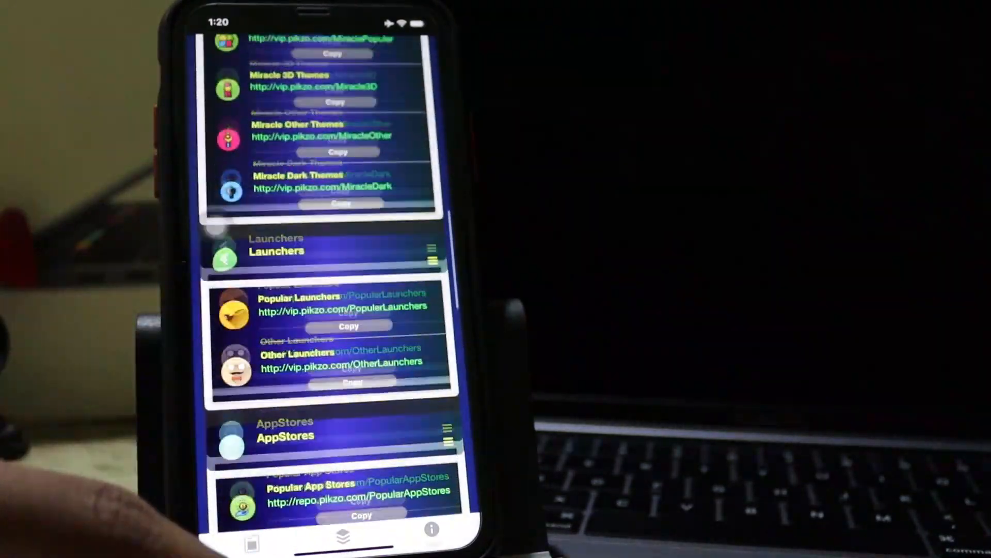
pyautogui.scroll(3)
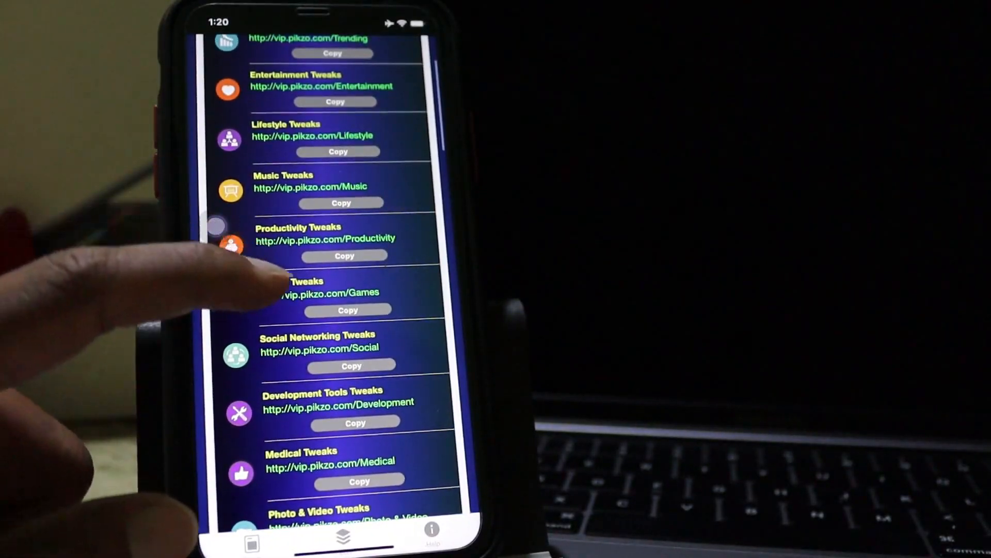
pyautogui.scroll(3)
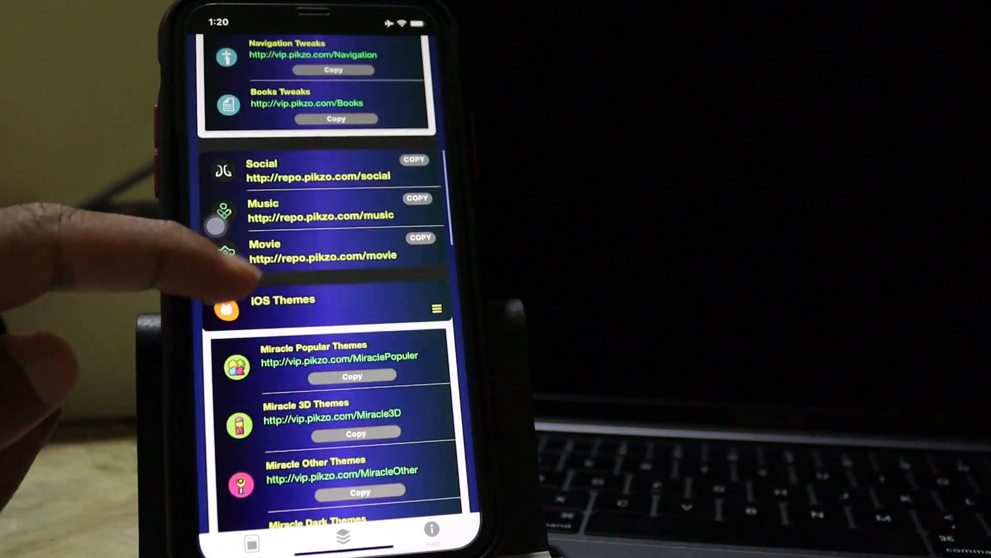
pyautogui.scroll(3)
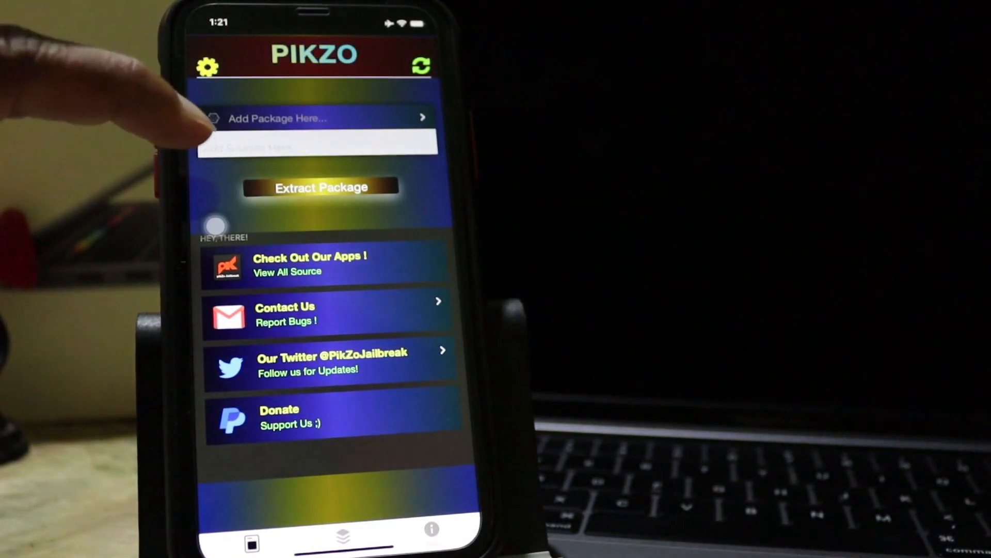
# Extract the pasted Miracle Dark repo so the log reports MiracleDark extracted successfully.
pyautogui.click(316, 147)
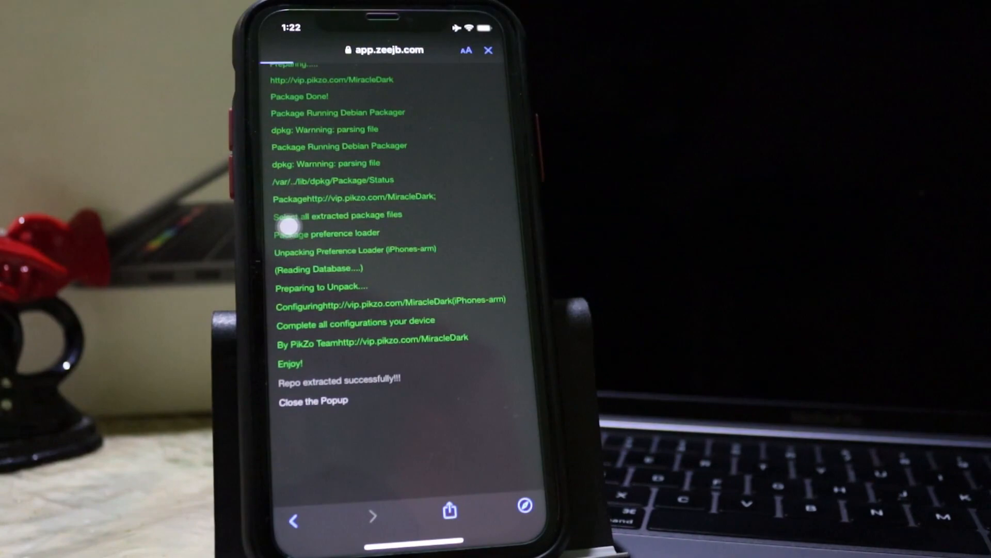
# Dismiss the extraction log to show the iNifty Dark Themes list (Circle Bee, Dark Glow, Metallic Supernova).
pyautogui.click(312, 401)
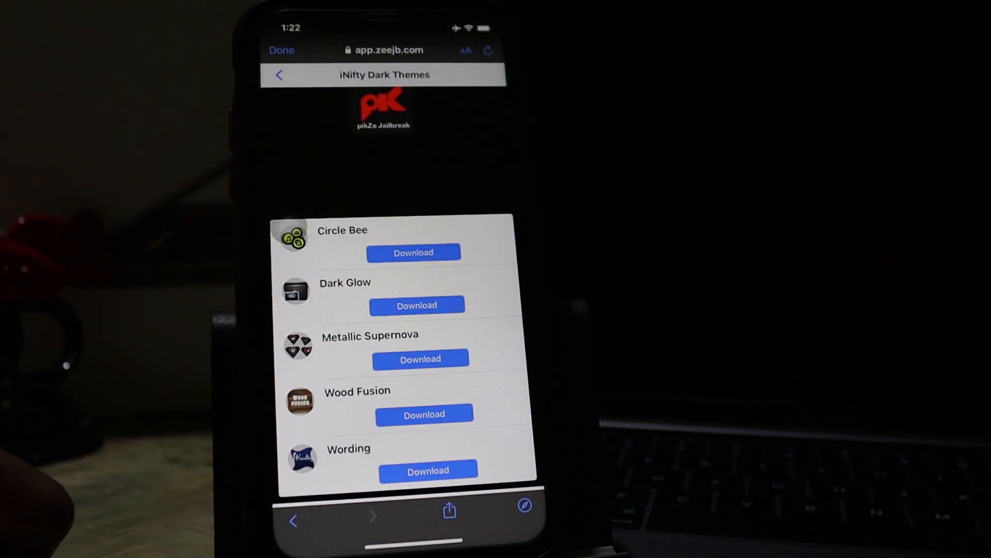
pyautogui.moveTo(158, 158)
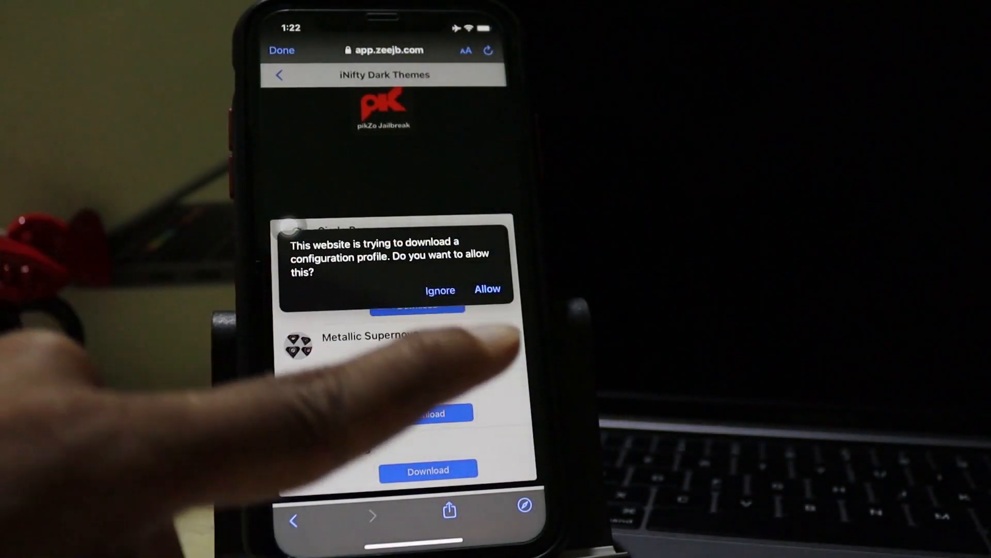
# Allow the Circle Bee theme profile download and dismiss the Profile Downloaded alert.
pyautogui.click(488, 289)
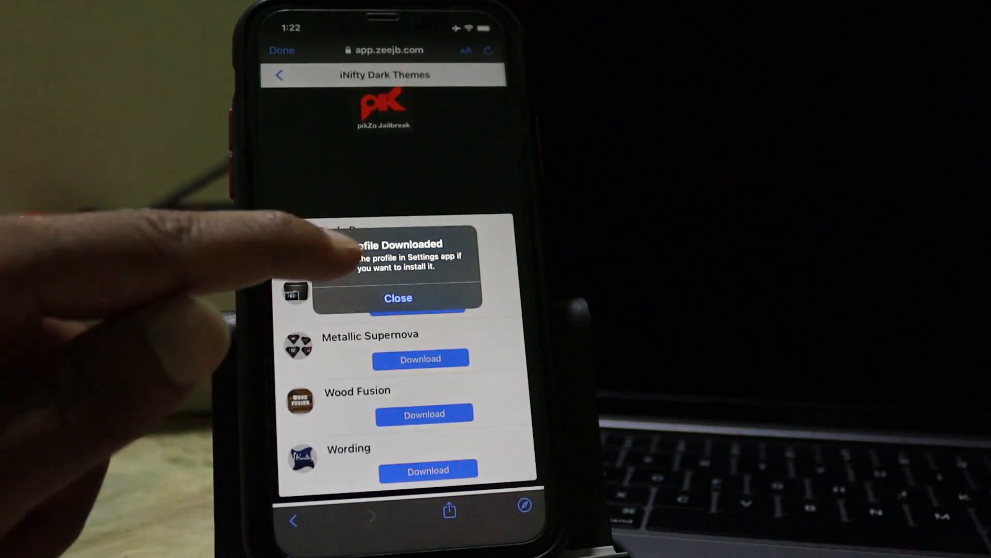
pyautogui.click(398, 298)
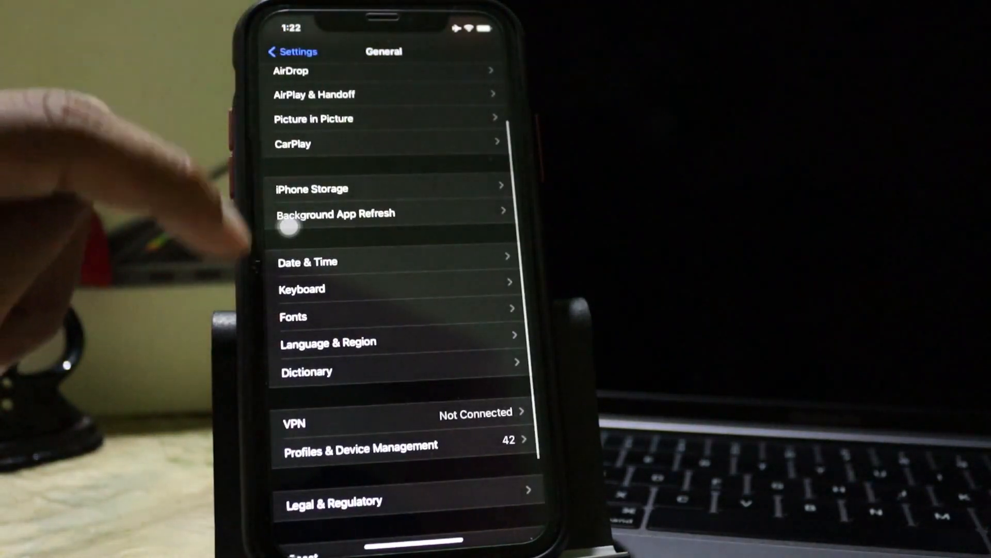
# In Profiles & Device Management, select the downloaded Circle Bee profile for installation.
pyautogui.click(360, 444)
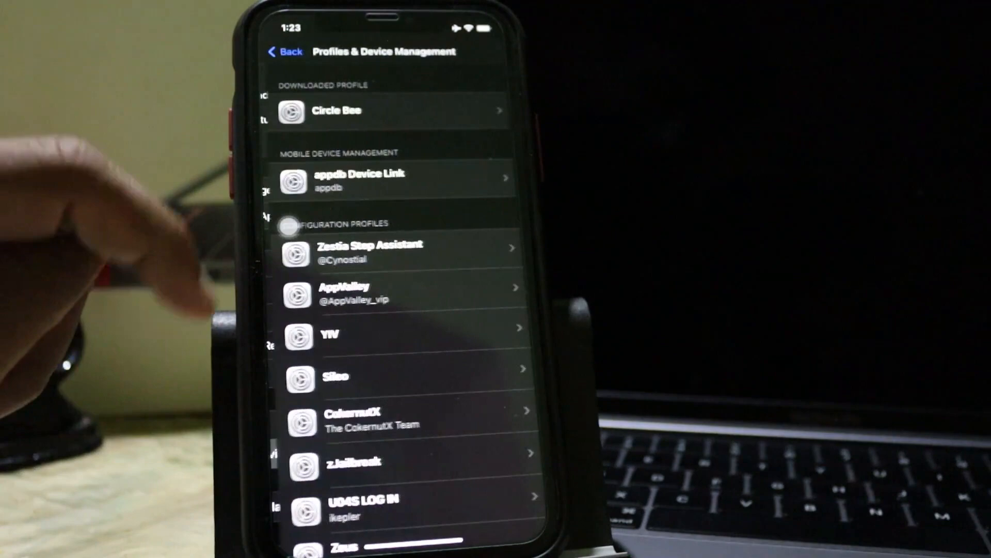
pyautogui.click(393, 111)
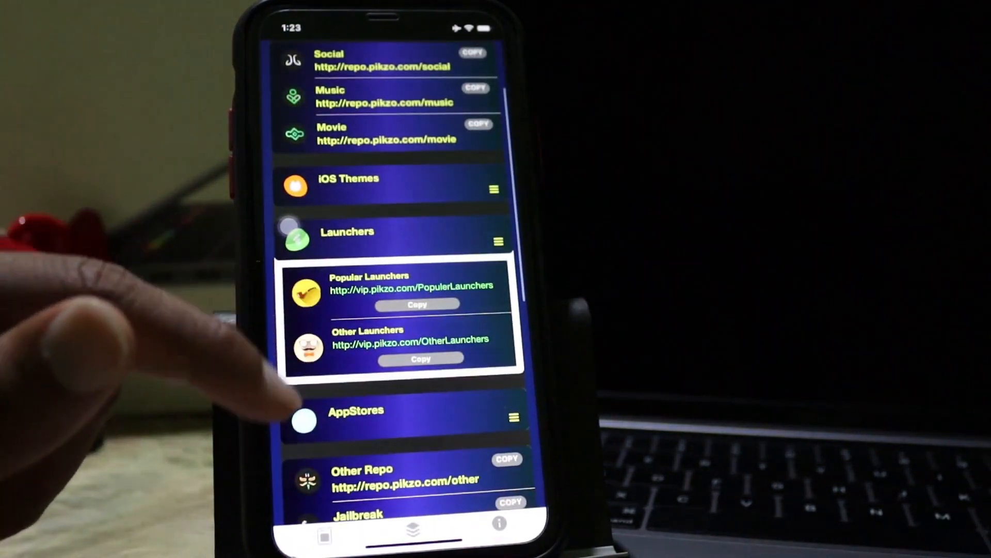
# Copy the Popular App Stores repo link from the AppStores category and dismiss the copied notice.
pyautogui.scroll(3)
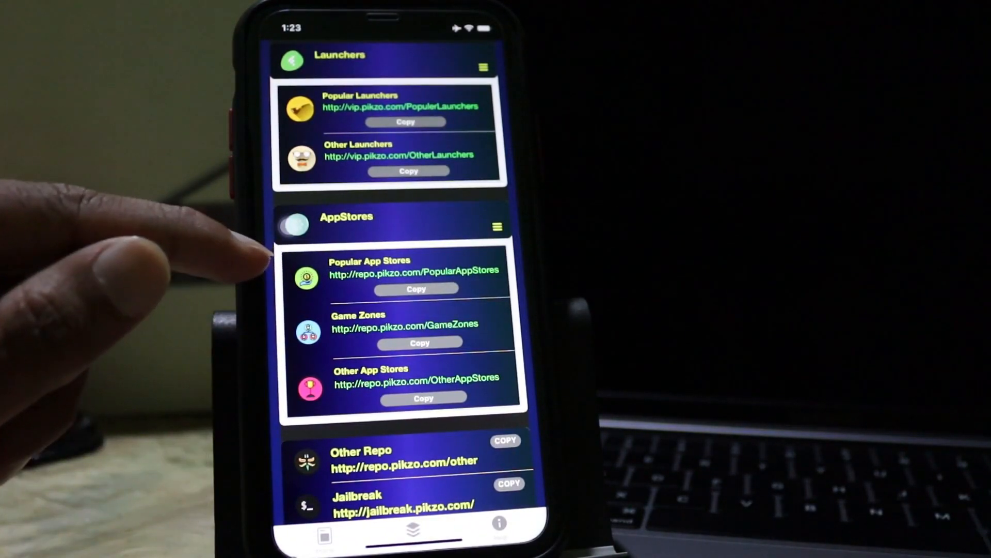
pyautogui.click(416, 289)
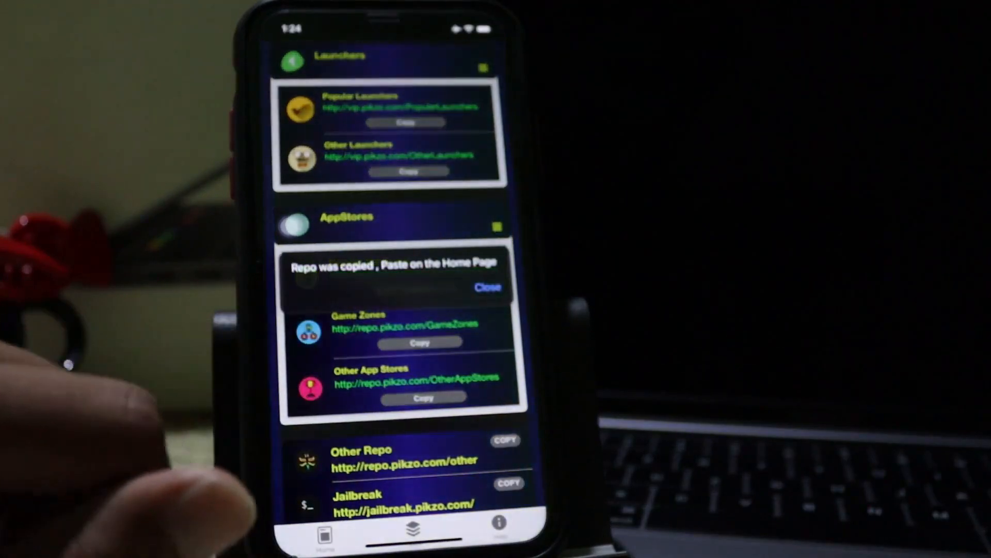
pyautogui.click(489, 288)
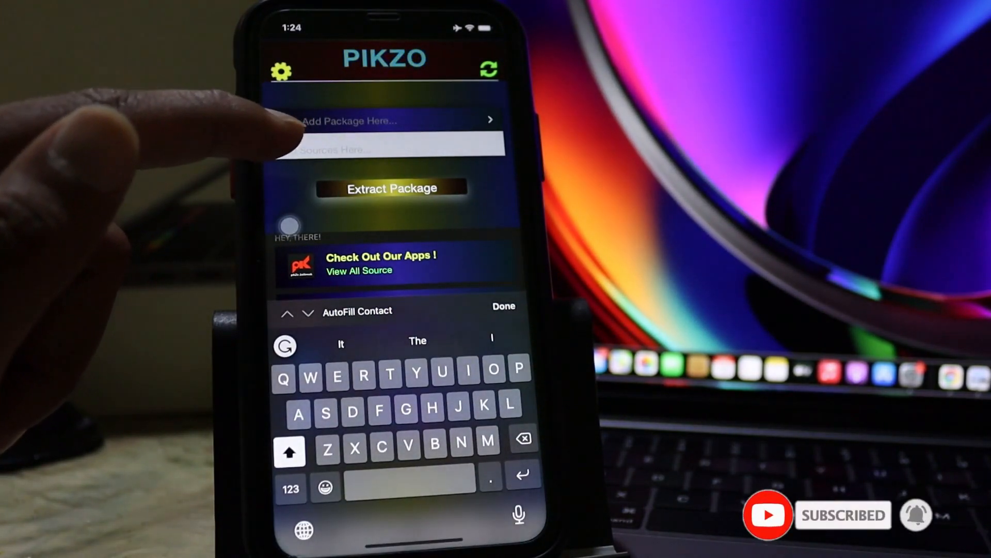
# Paste the Popular App Stores repo link as the PikZo source and dismiss the confirmation popup.
pyautogui.click(385, 150)
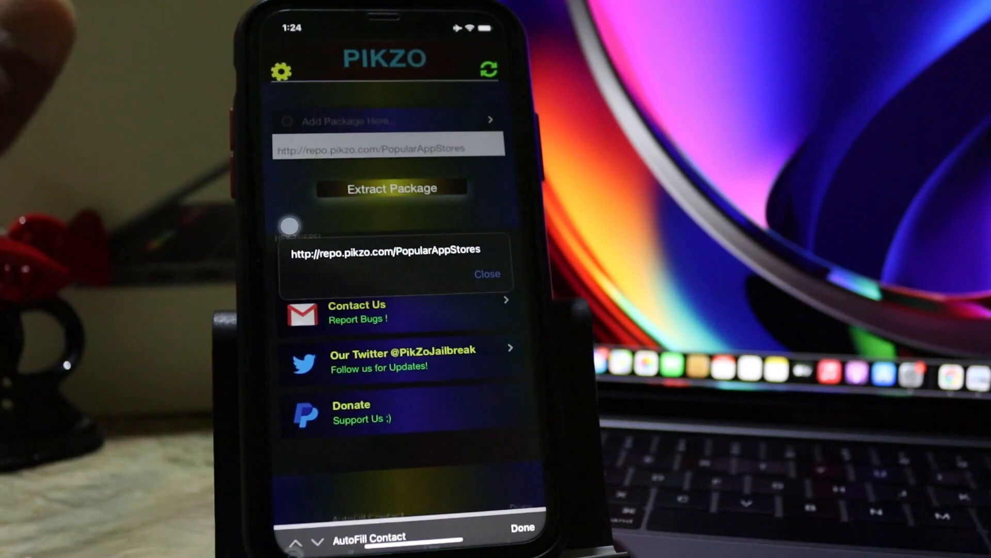
pyautogui.click(391, 188)
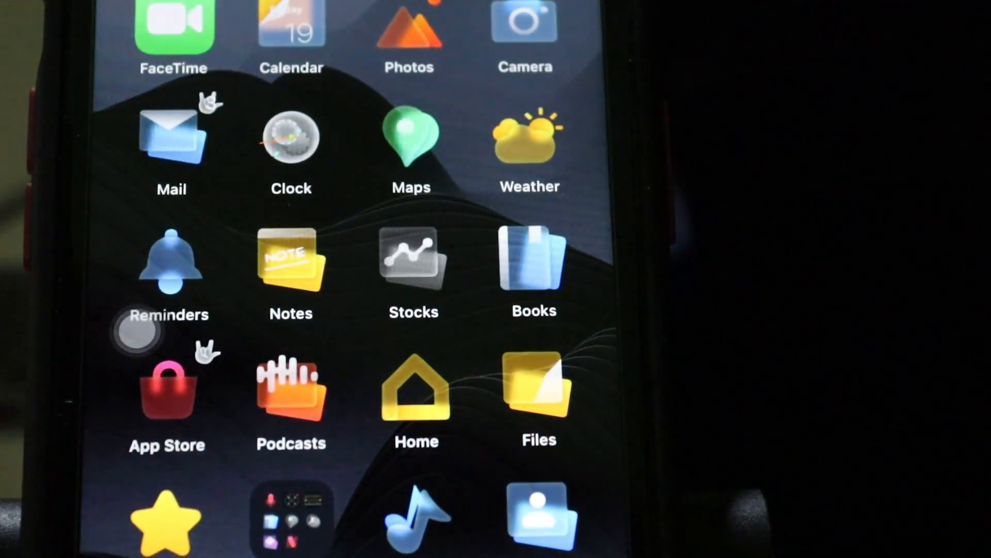
pyautogui.scroll(-3)
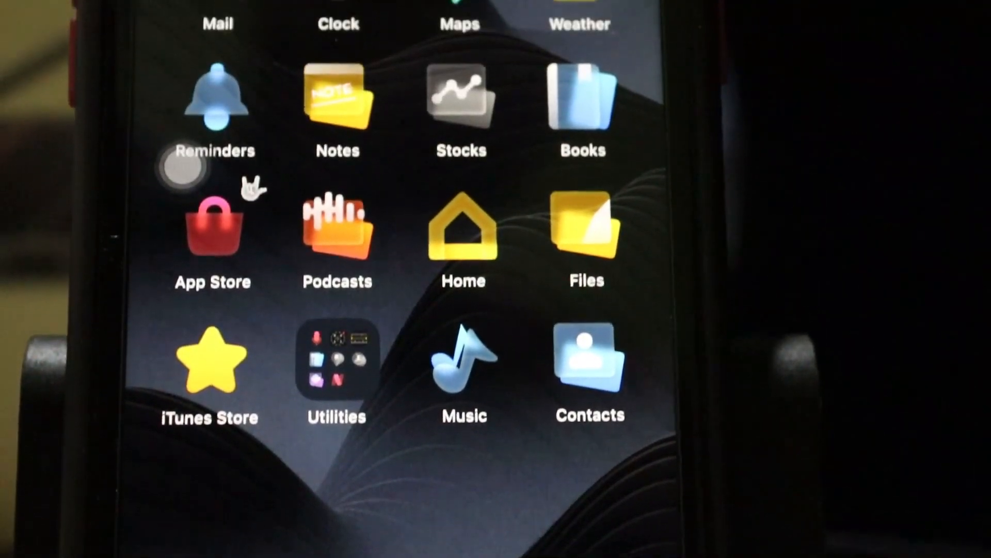
pyautogui.scroll(-3)
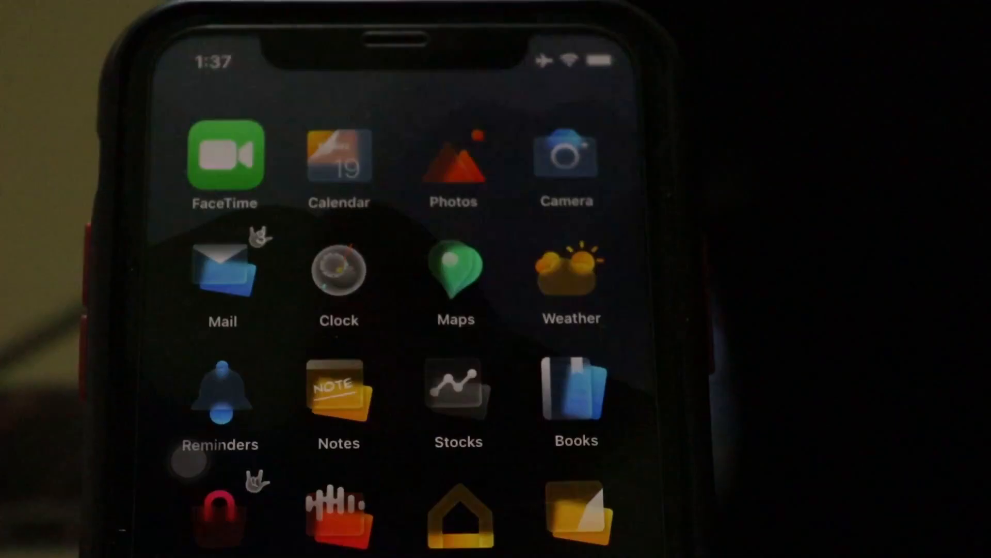